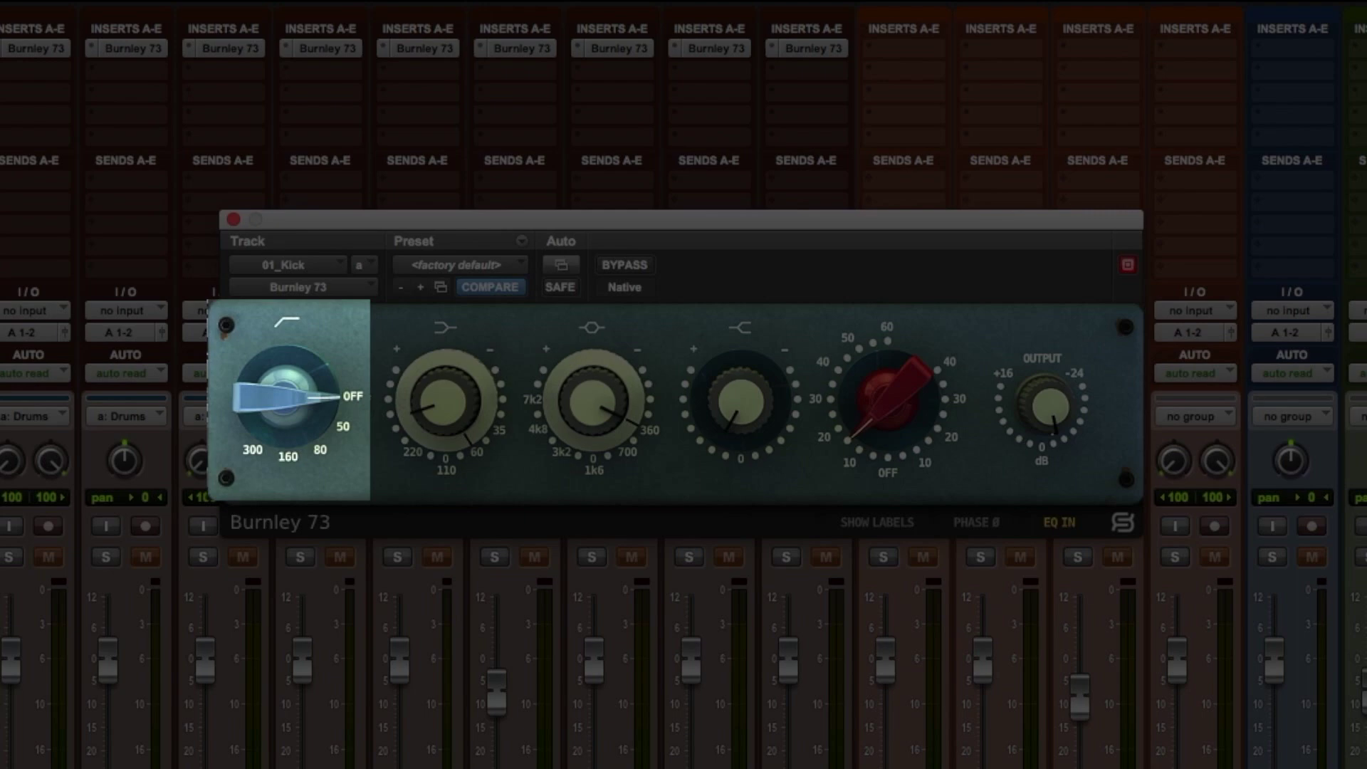
Step: Turn the kick's Burnley 73 drive fully off, then raise it to about 30
click(353, 397)
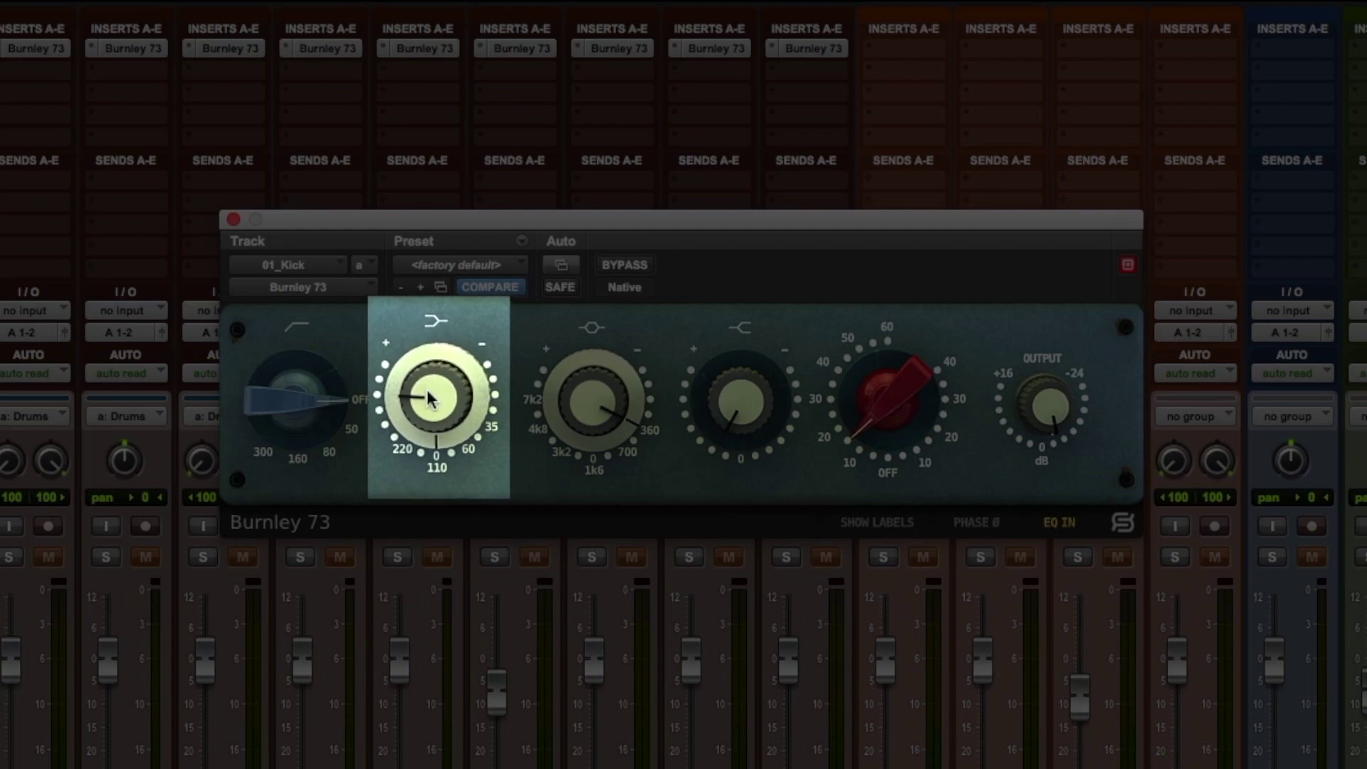
drag(434, 396, 423, 416)
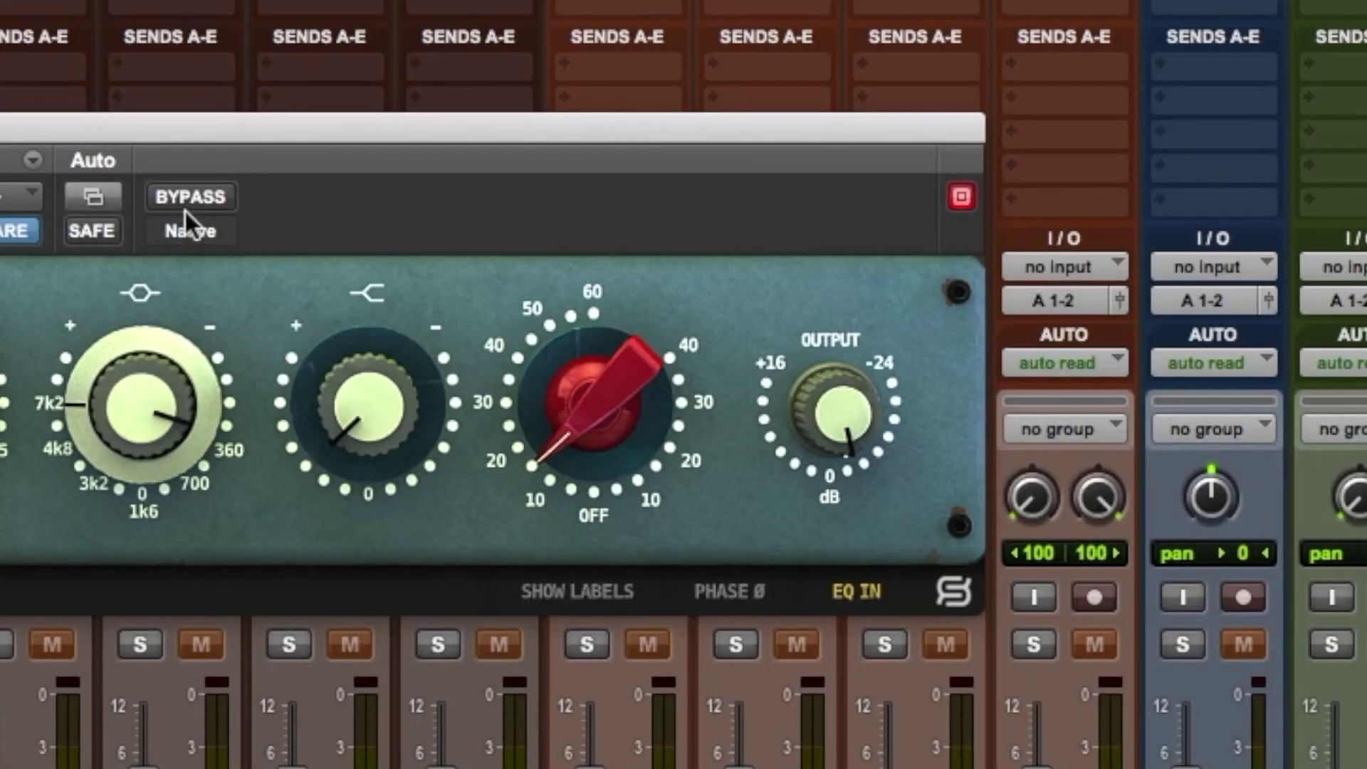
mouse_move(504, 392)
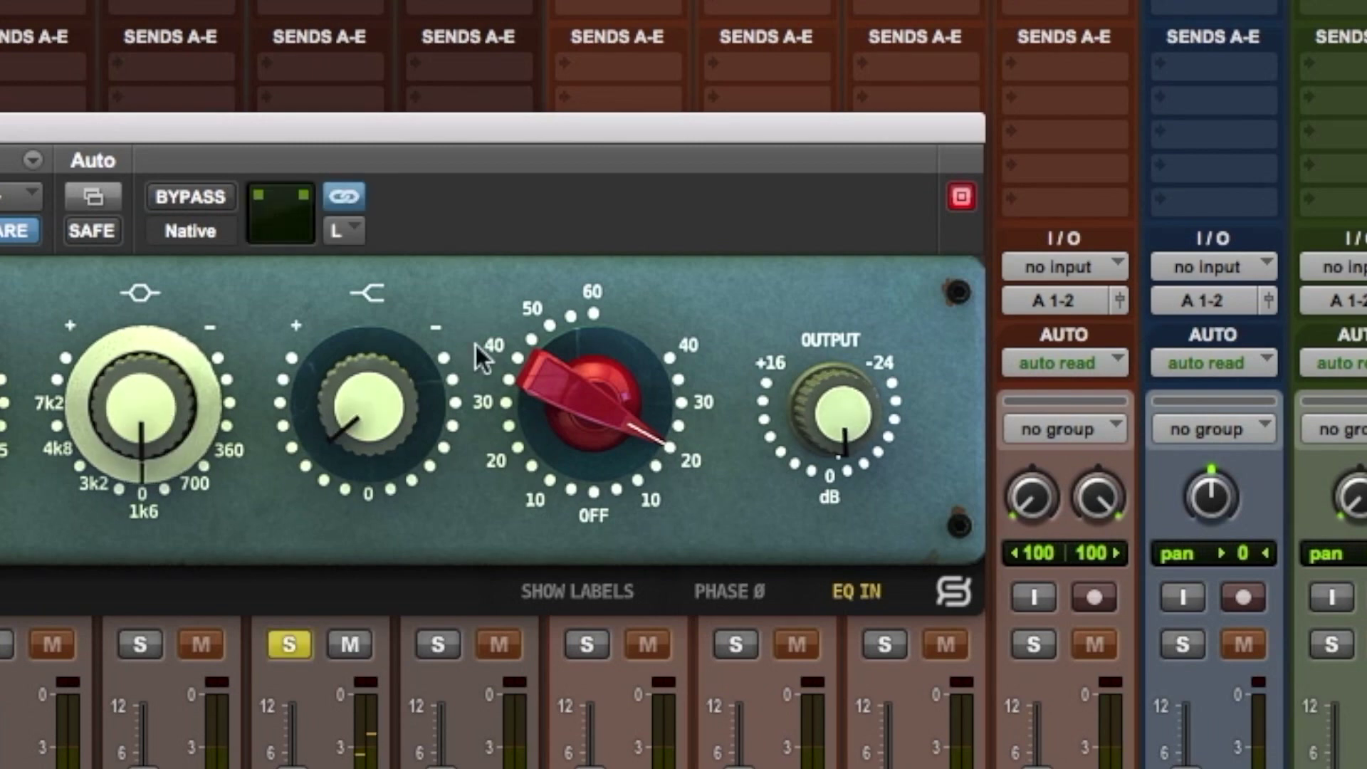
drag(663, 450, 576, 479)
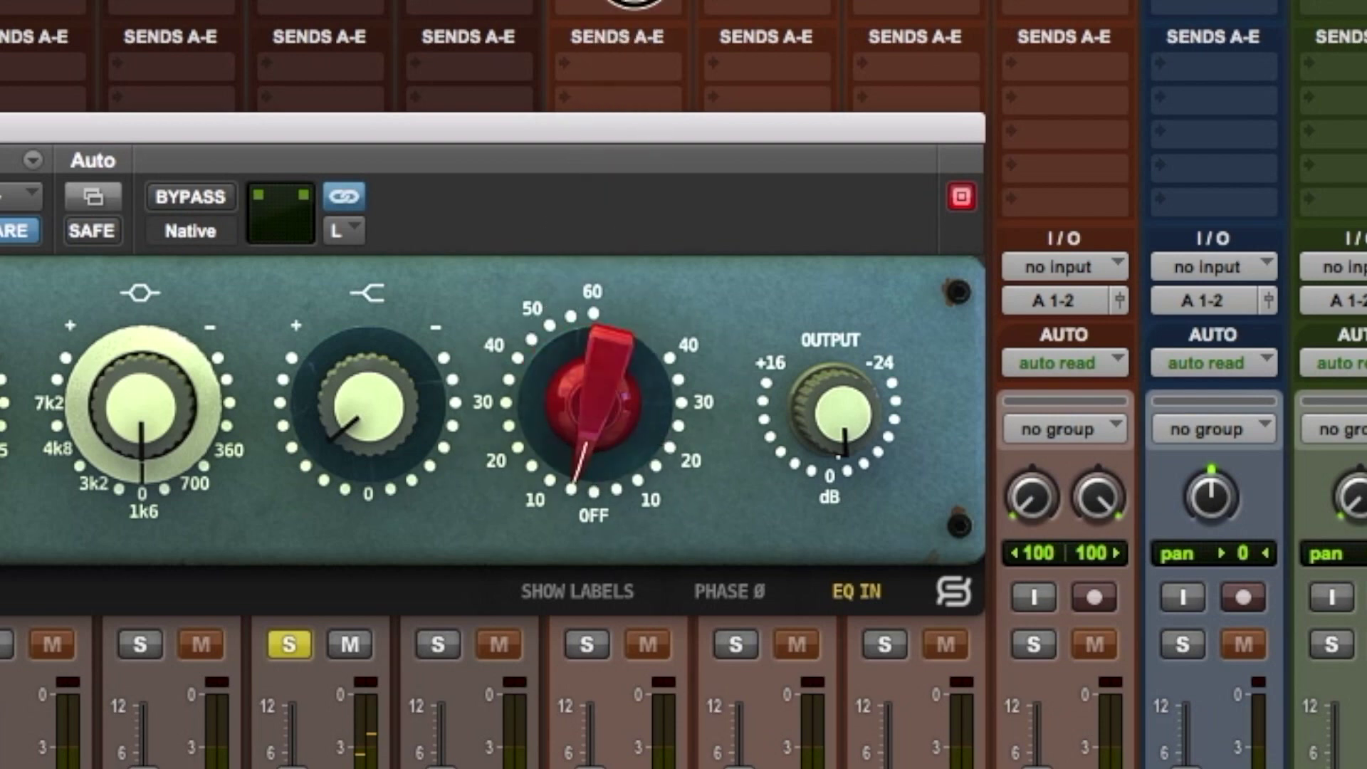
drag(593, 471, 593, 410)
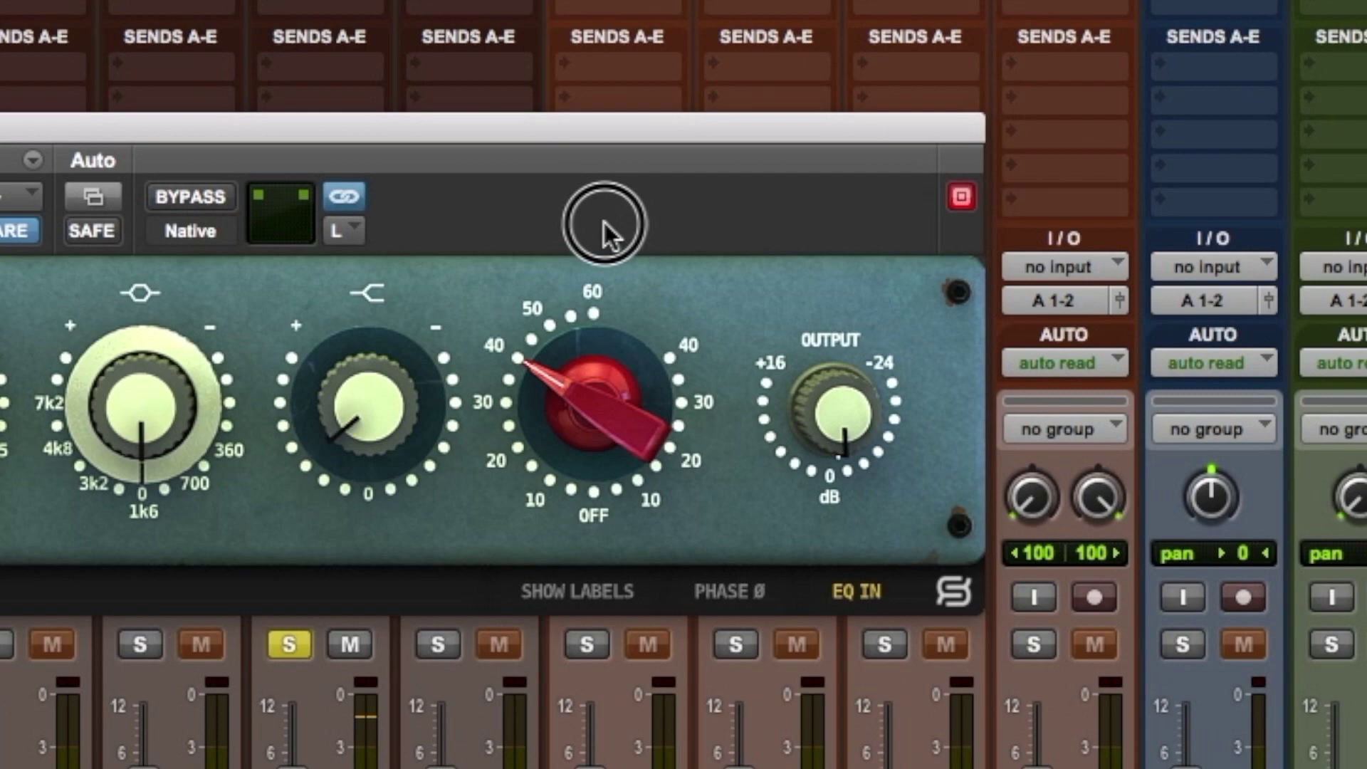
mouse_move(458, 436)
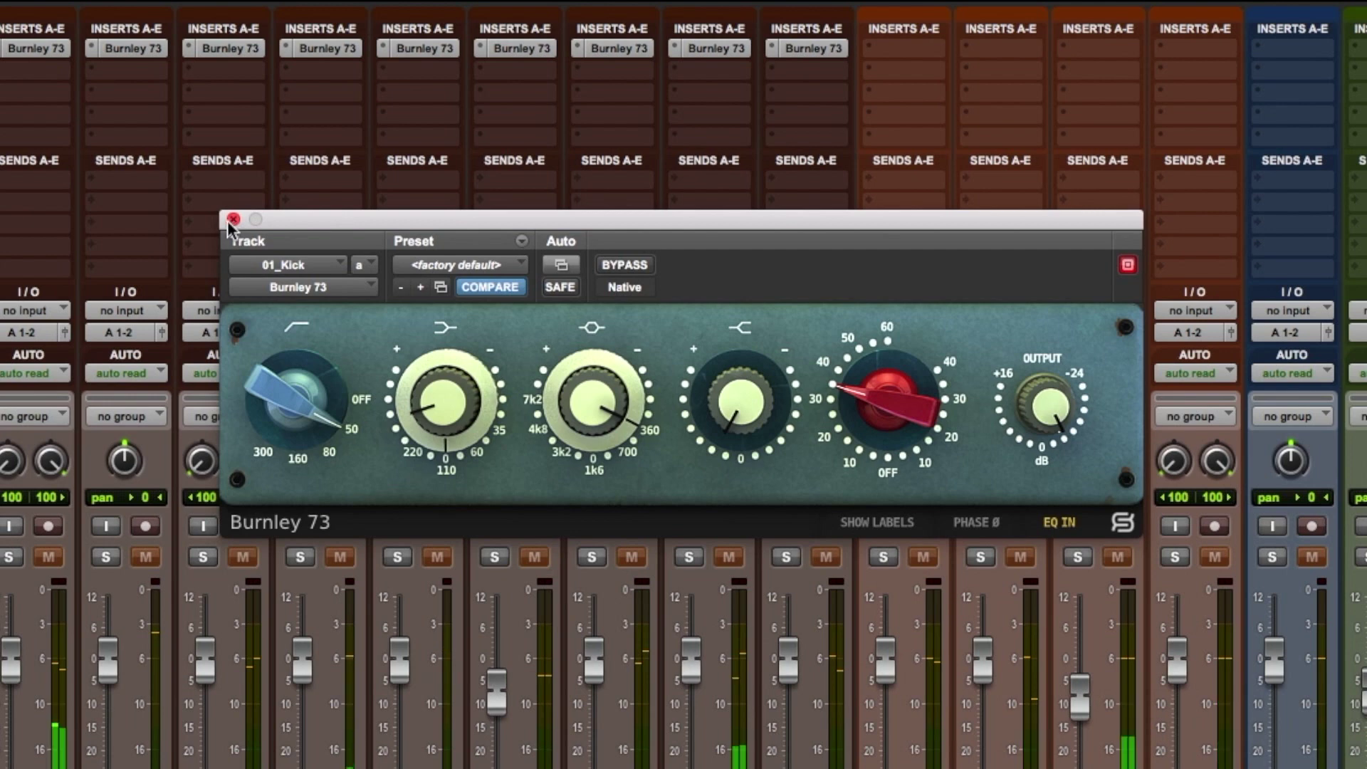
Step: Close the kick's Burnley 73 plugin window
click(233, 219)
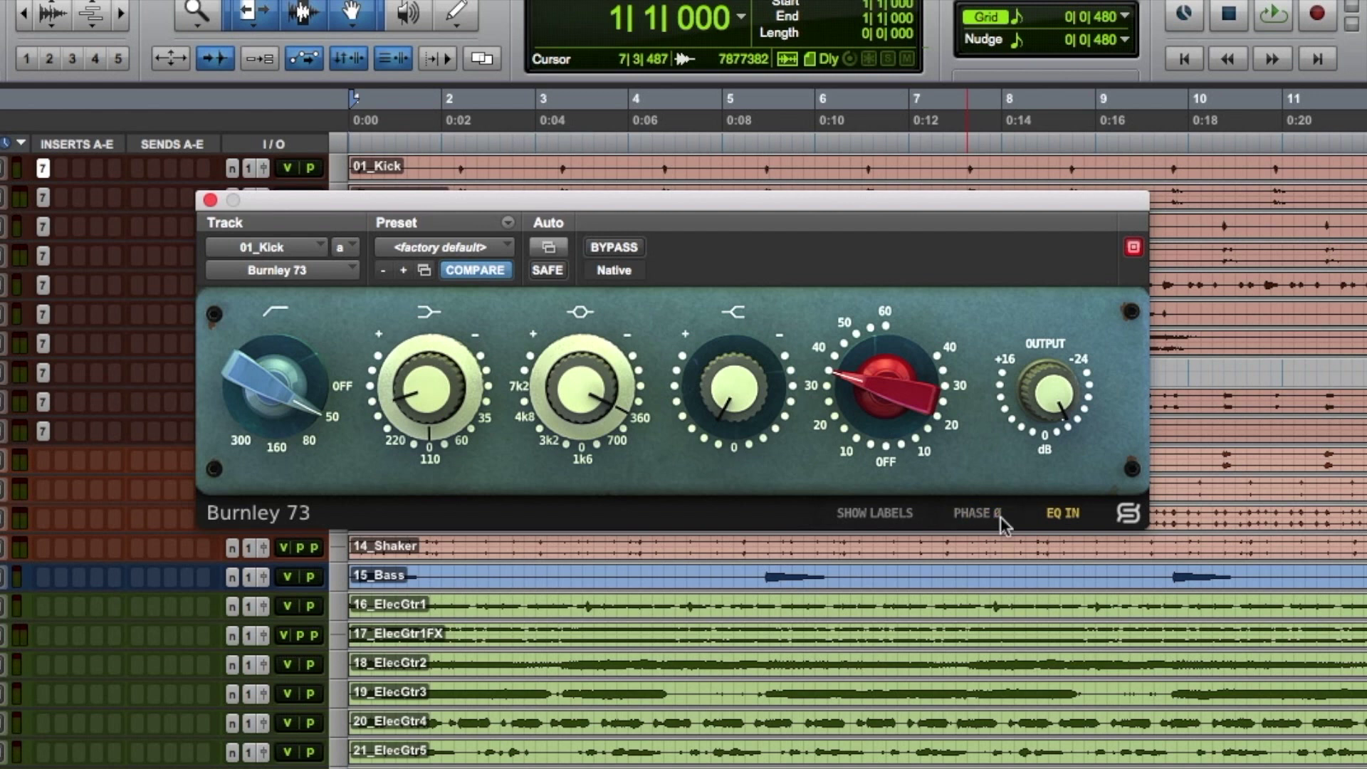
mouse_move(1001, 529)
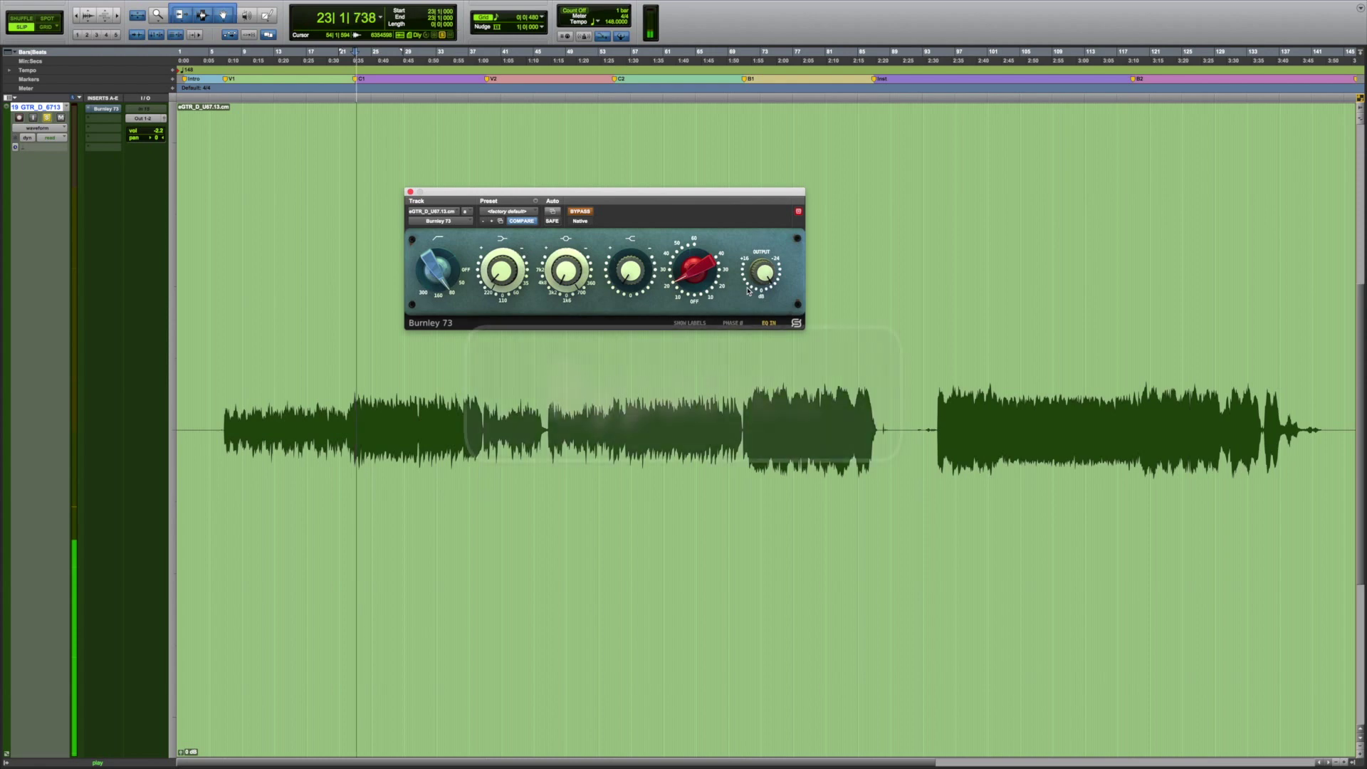
Step: Toggle the guitar's Burnley 73 from bypassed to engaged during playback
click(578, 211)
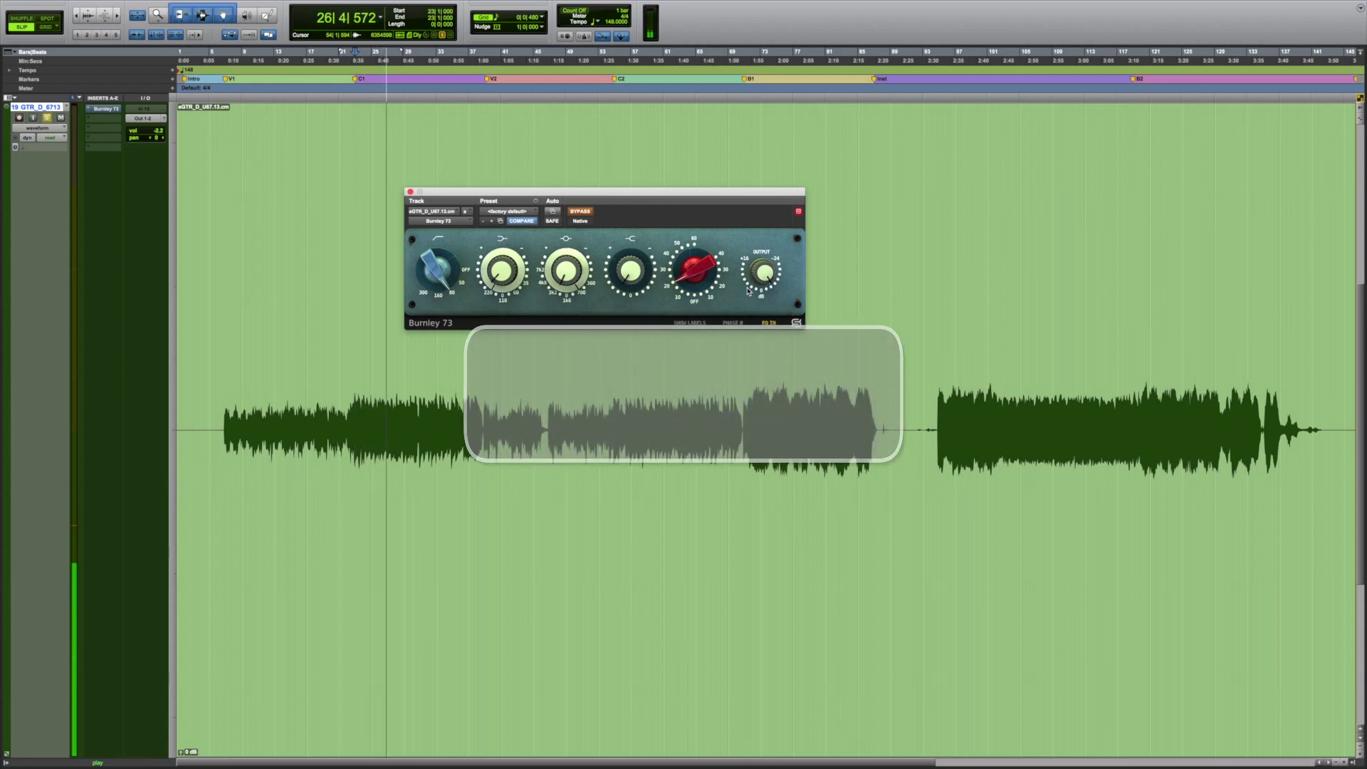
click(579, 211)
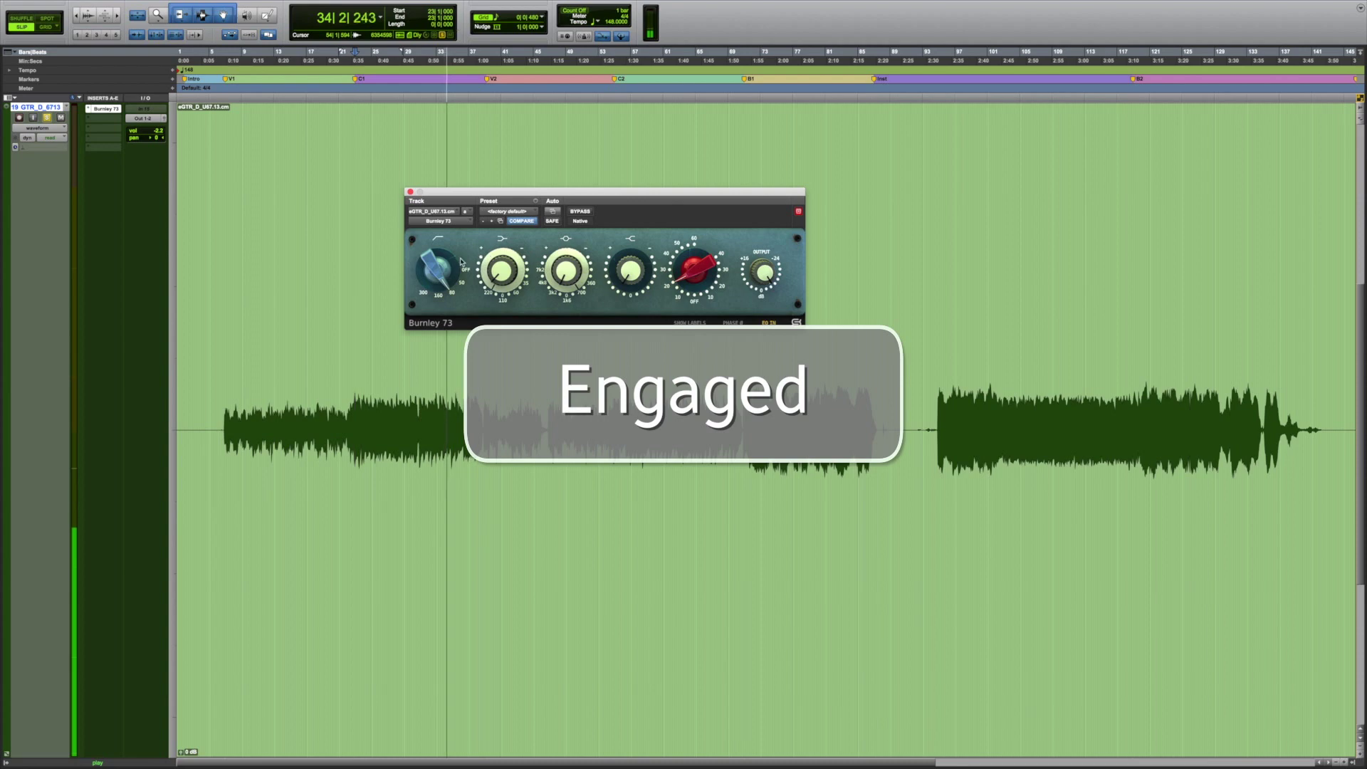
drag(439, 275, 439, 252)
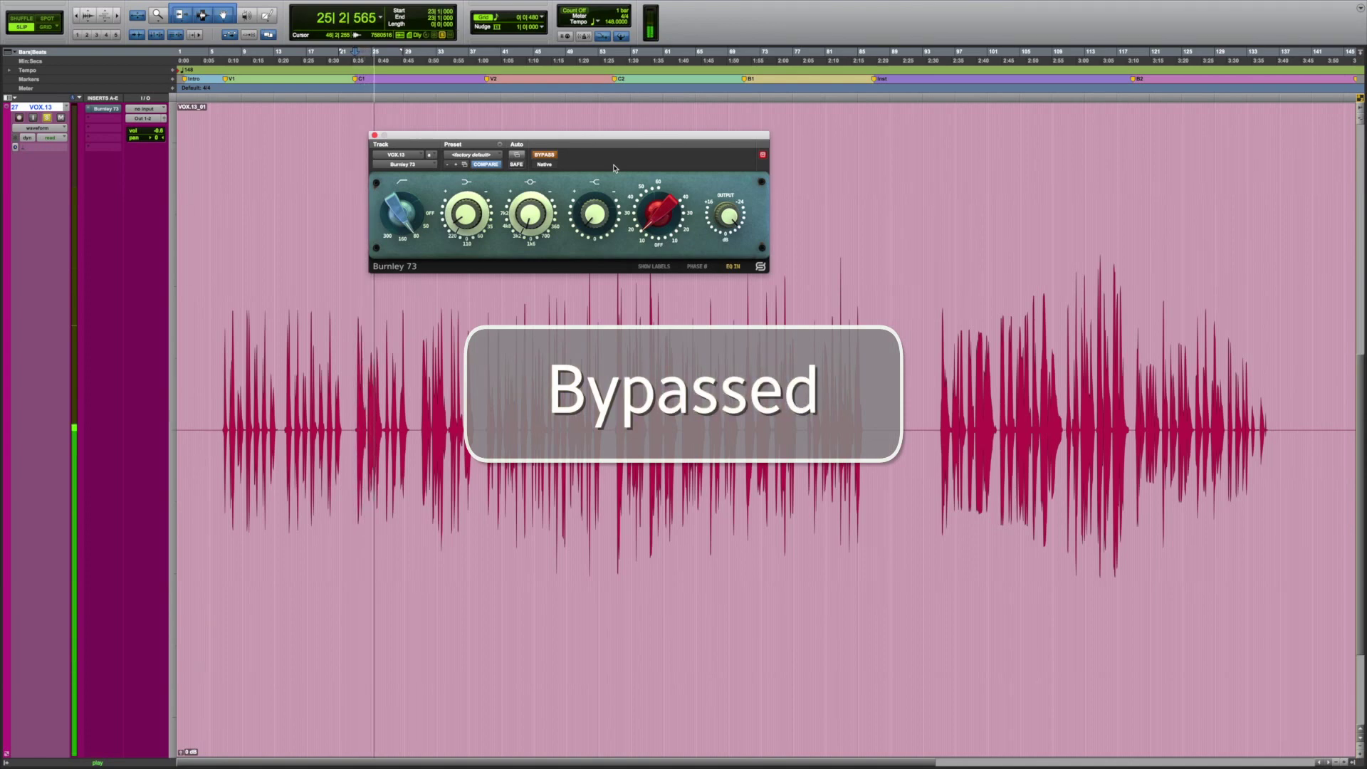
Step: Engage the VOX.13 Burnley 73 briefly, then bypass it again
click(543, 156)
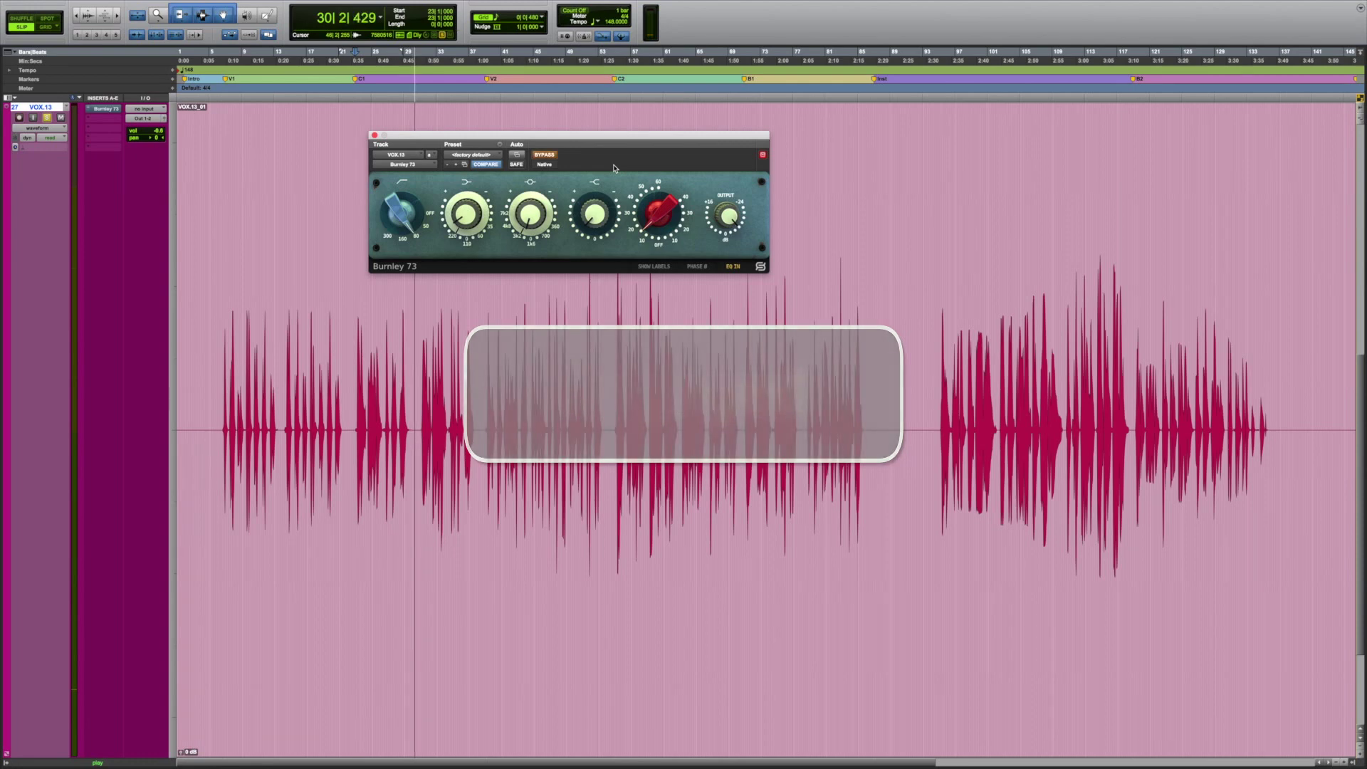
click(543, 155)
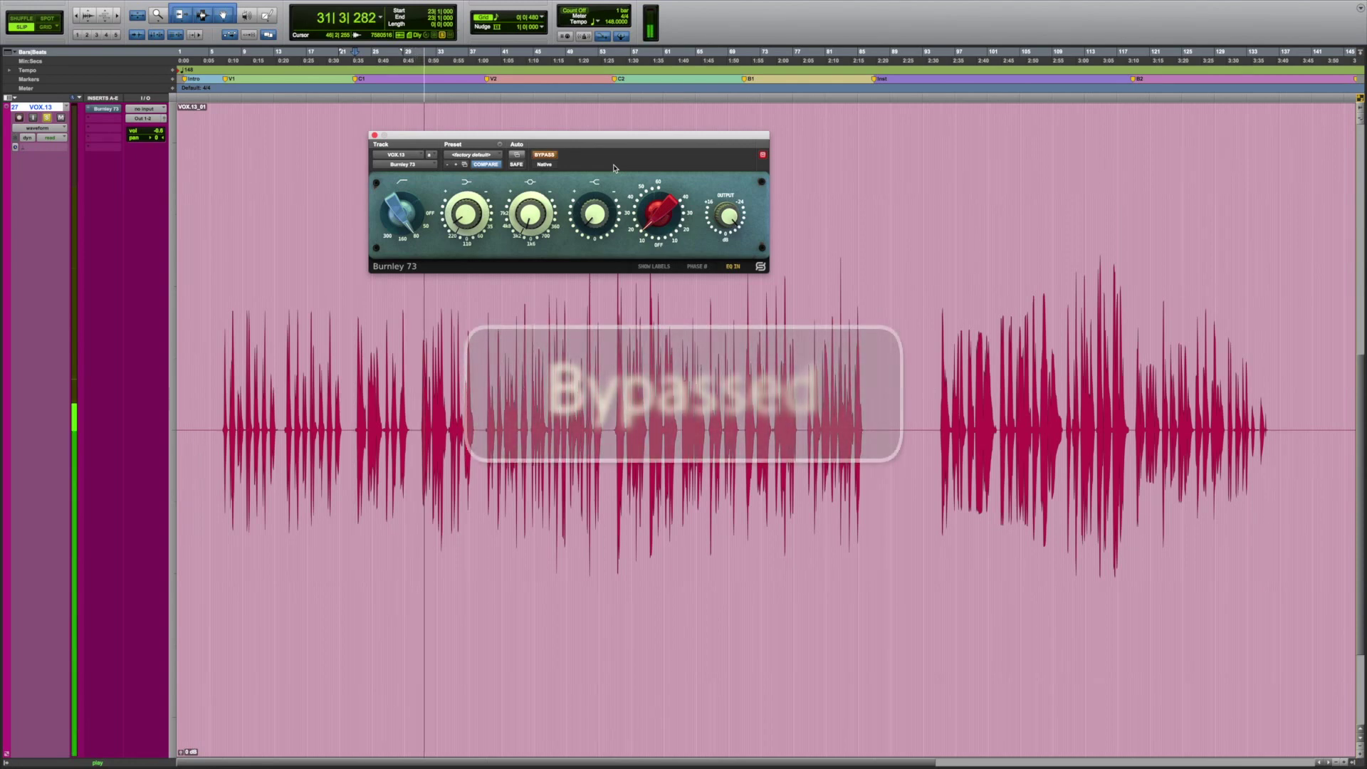